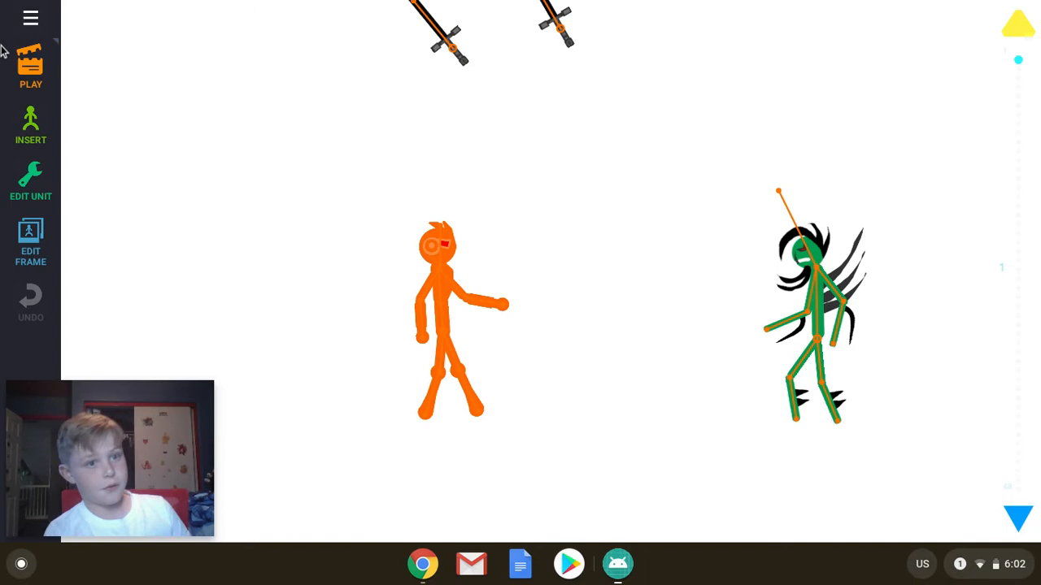
Play the orange and green stick-figure animation through to the replay prompt.
click(30, 69)
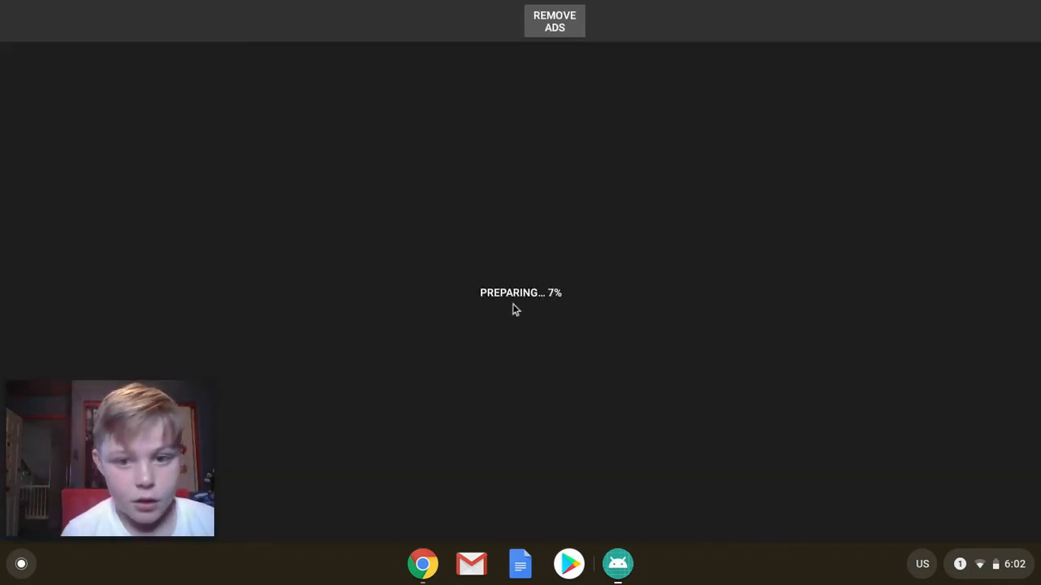
mouse_move(334, 273)
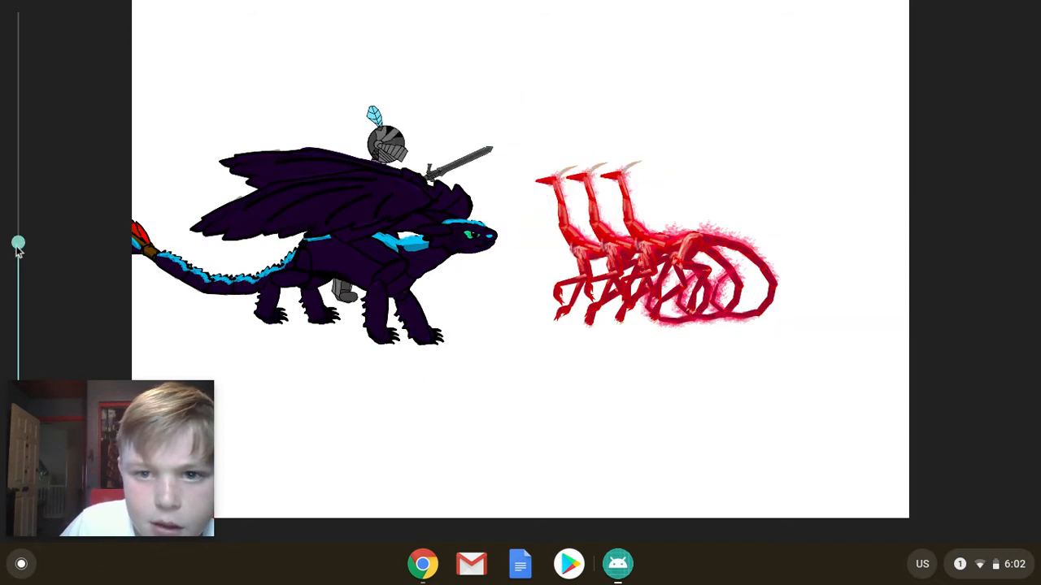
mouse_move(398, 193)
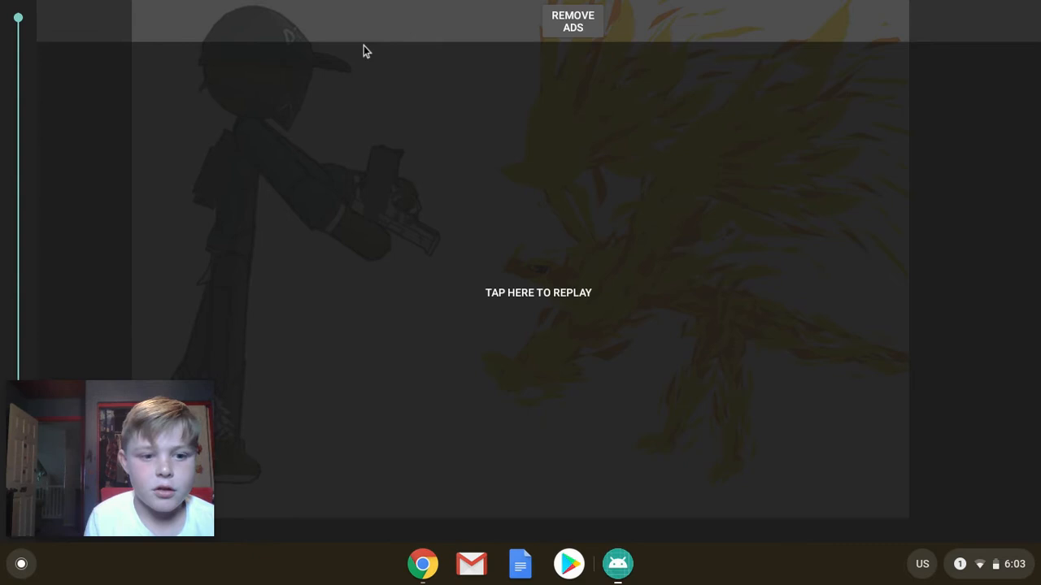
Replay the finished animation, ending on the capped gunman facing the fiery bird.
click(538, 293)
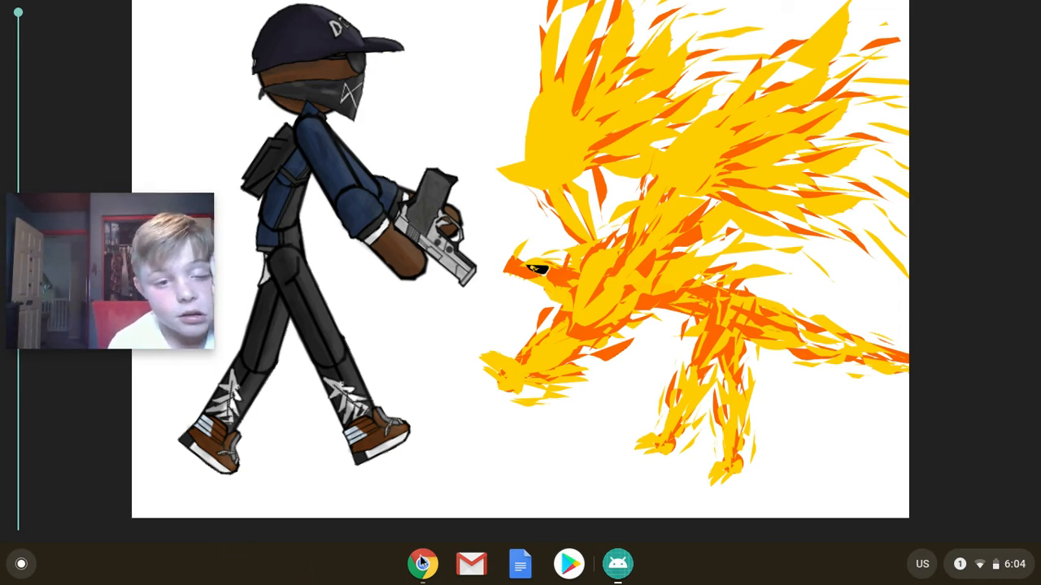
Open Chrome and go to your own YouTube channel page.
click(422, 563)
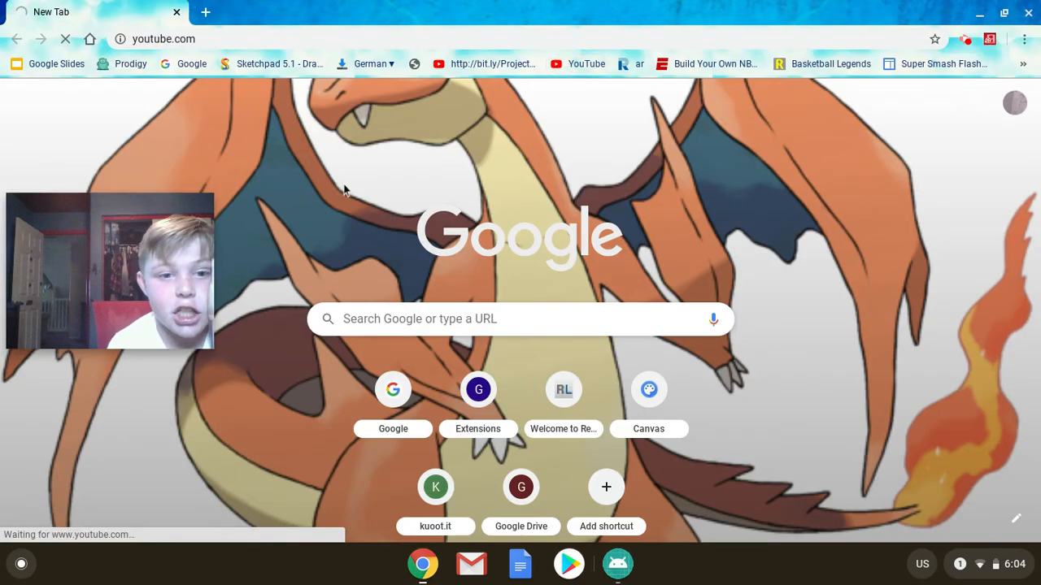
mouse_move(148, 413)
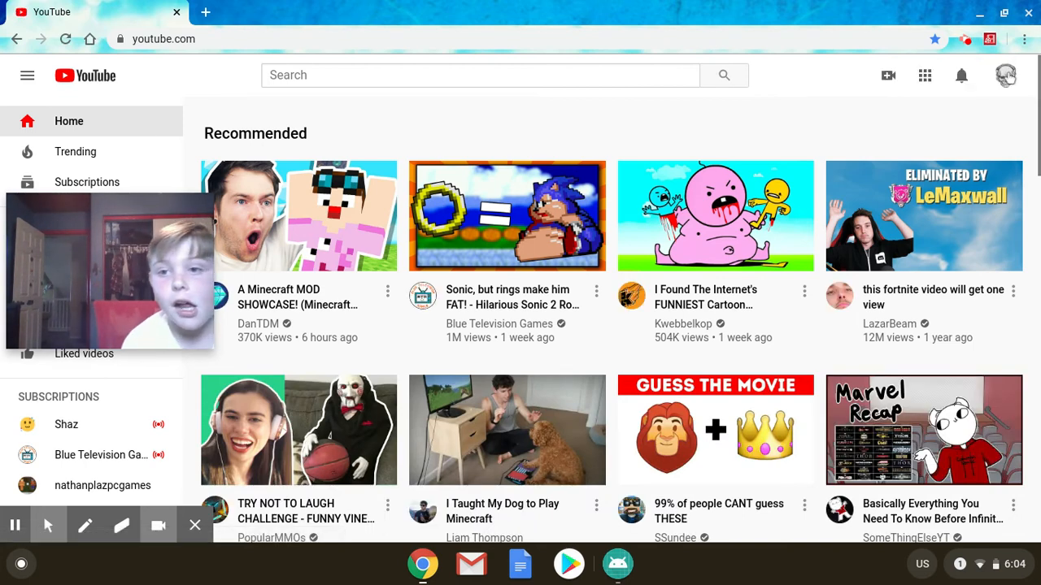
click(1005, 75)
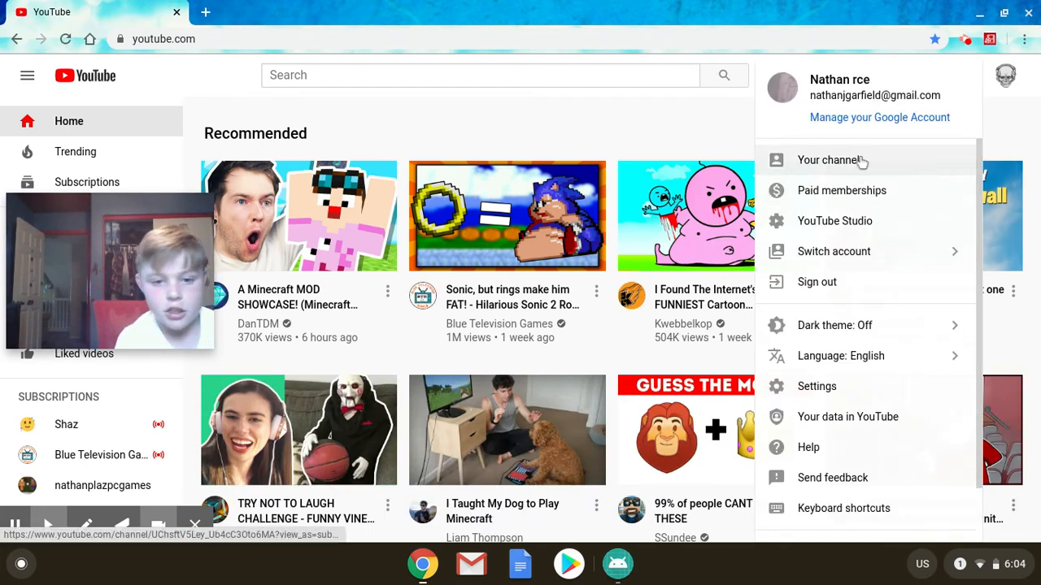
click(828, 160)
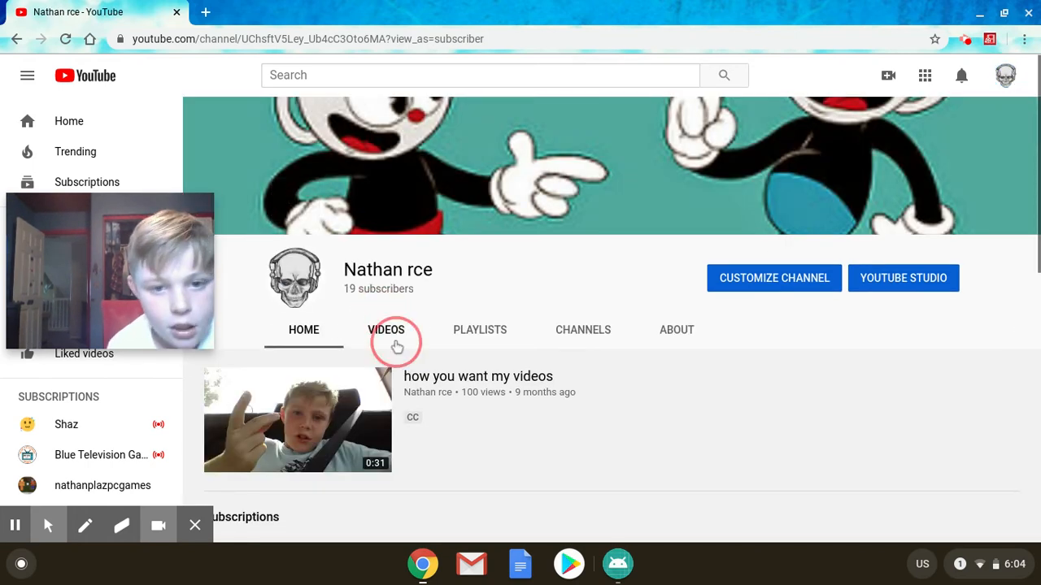
Open the channel's newest upload from the Videos tab and like it.
click(386, 329)
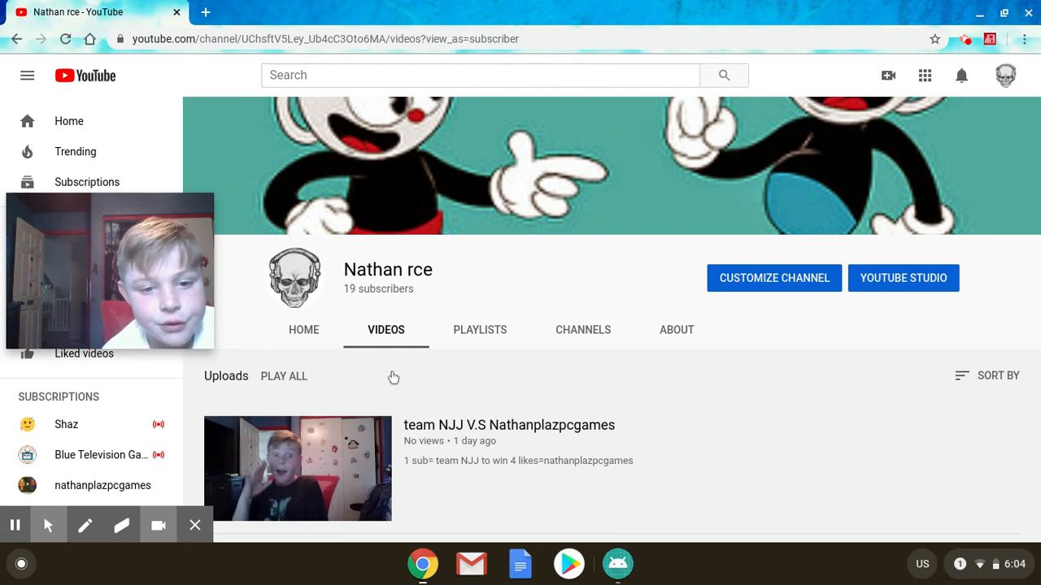
click(298, 468)
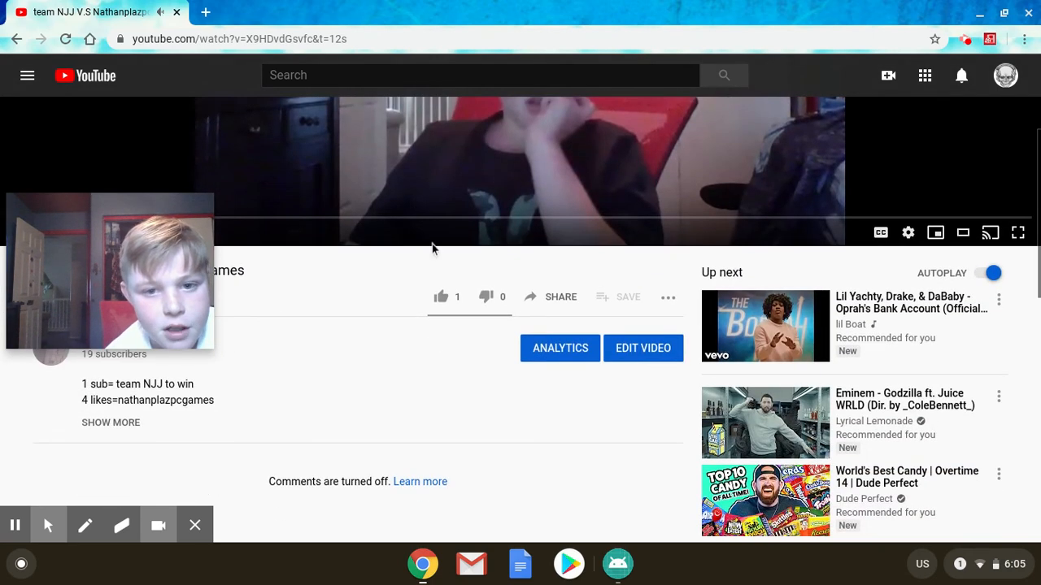
click(441, 297)
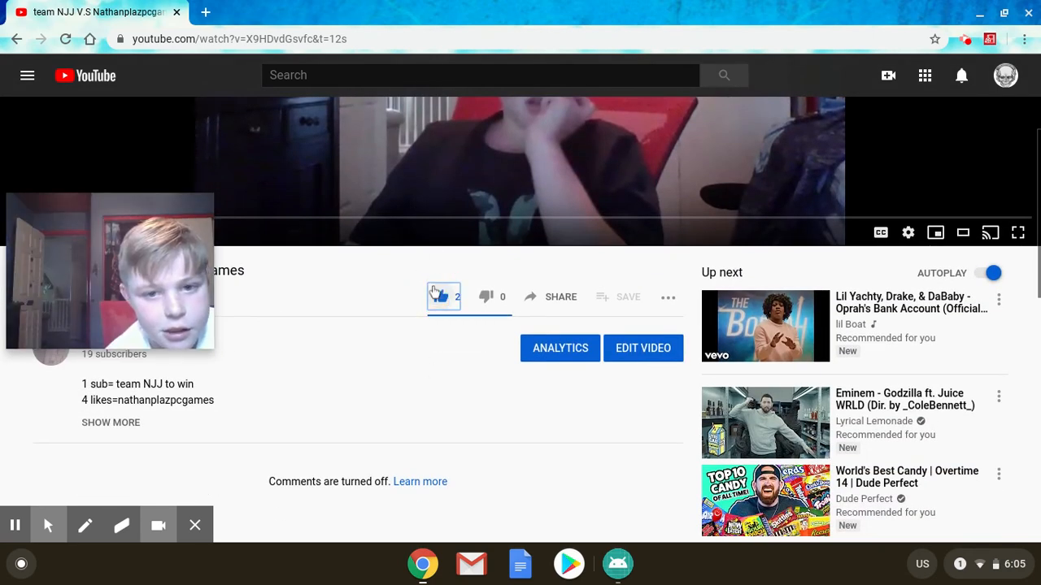